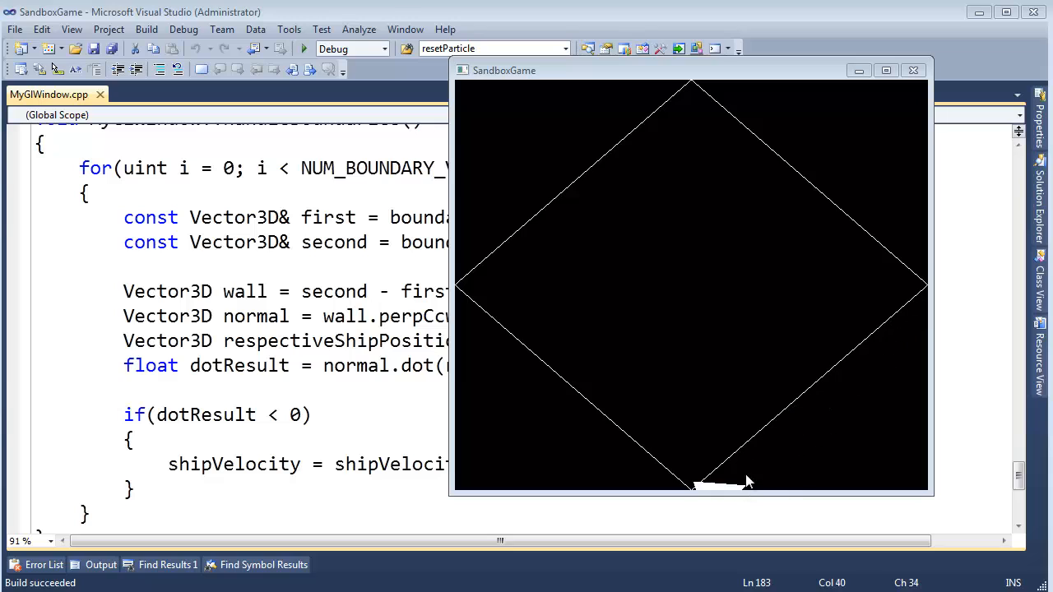
{"action": "mouse_move", "coordinate": [782, 462]}
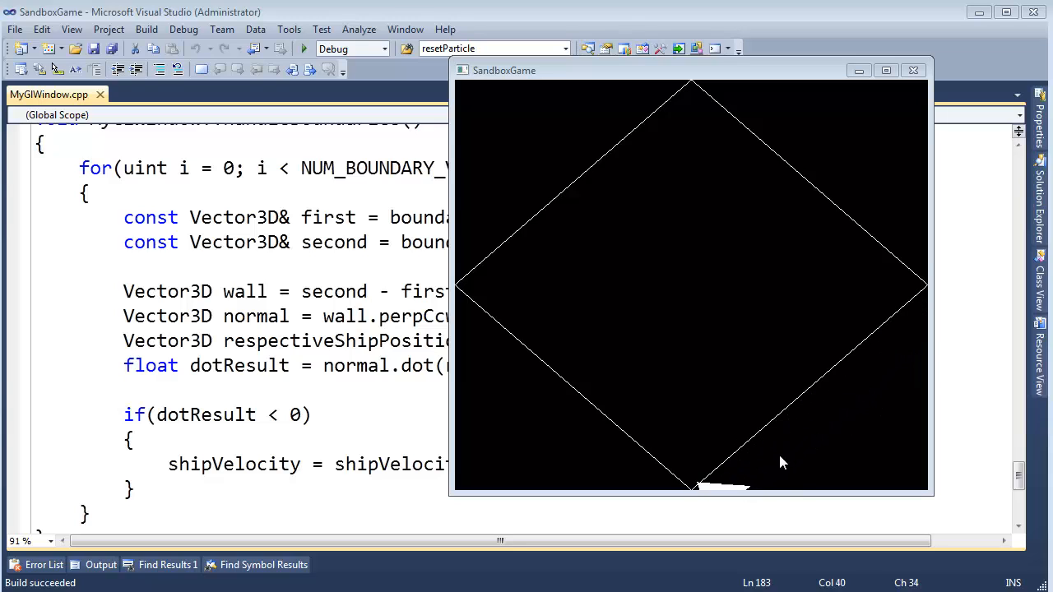
{"action": "mouse_move", "coordinate": [792, 448]}
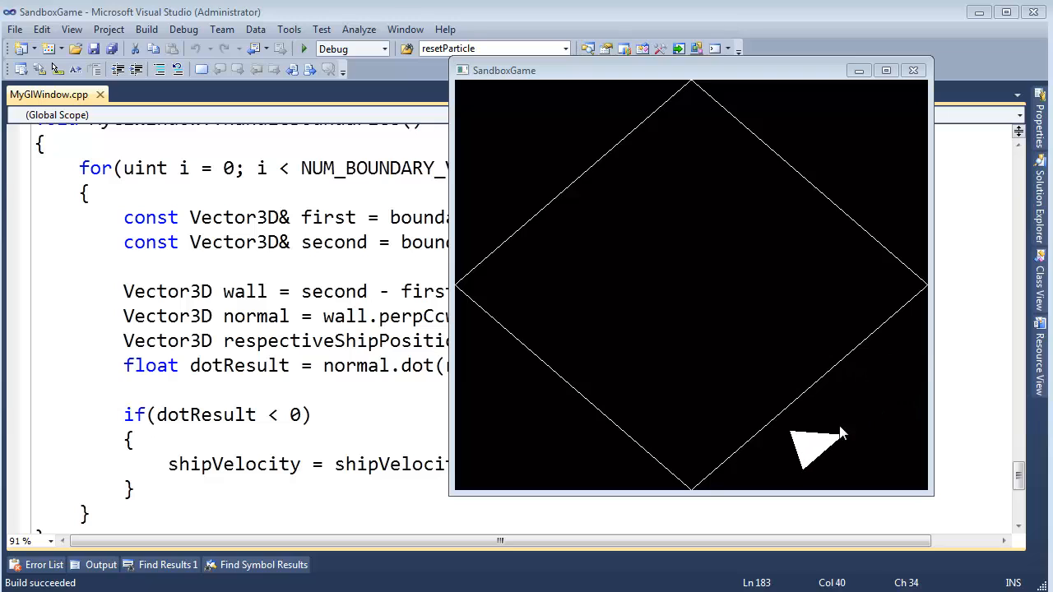
{"action": "mouse_move", "coordinate": [780, 477]}
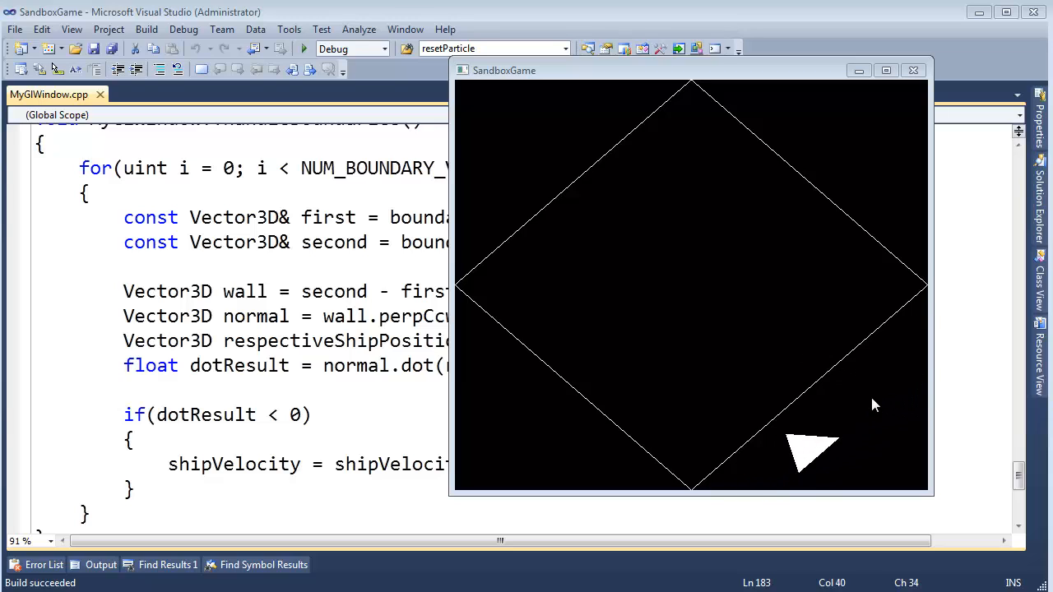
{"action": "mouse_move", "coordinate": [824, 368]}
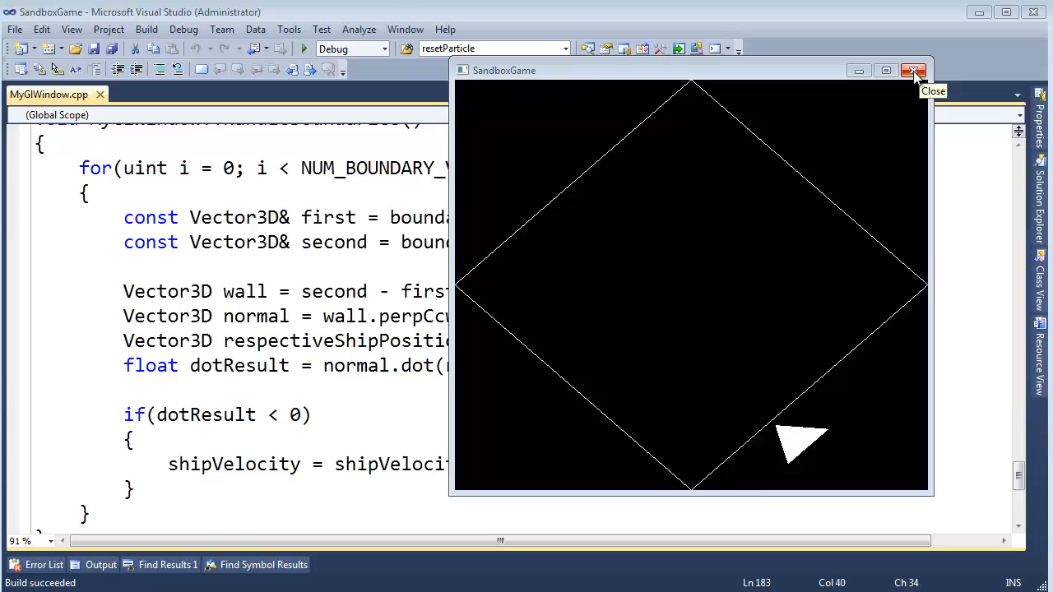
Close the running SandboxGame window to stop the game.
{"action": "left_click", "coordinate": [901, 69]}
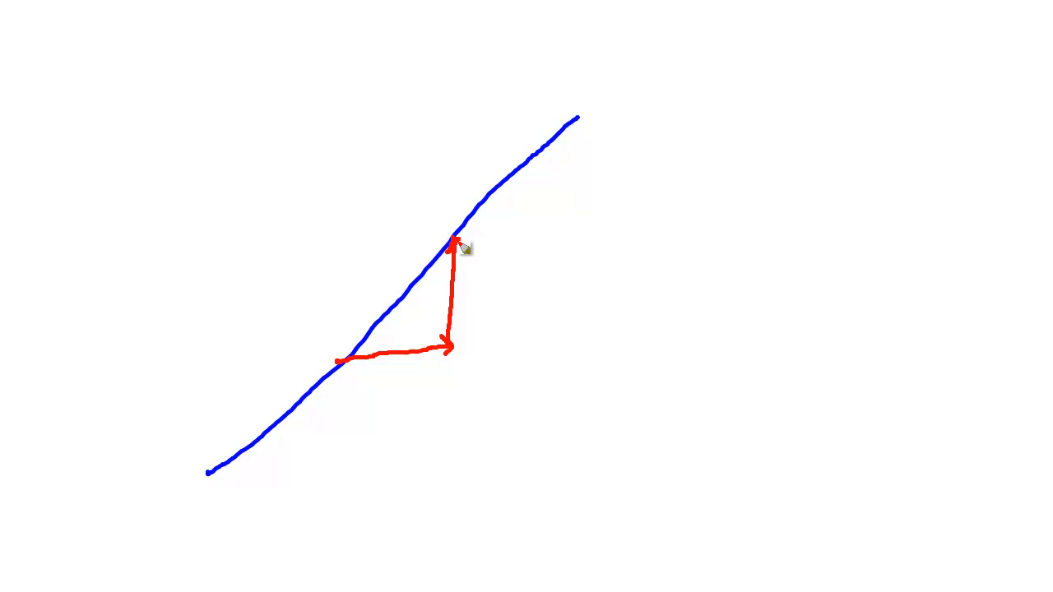
{"action": "mouse_move", "coordinate": [540, 168]}
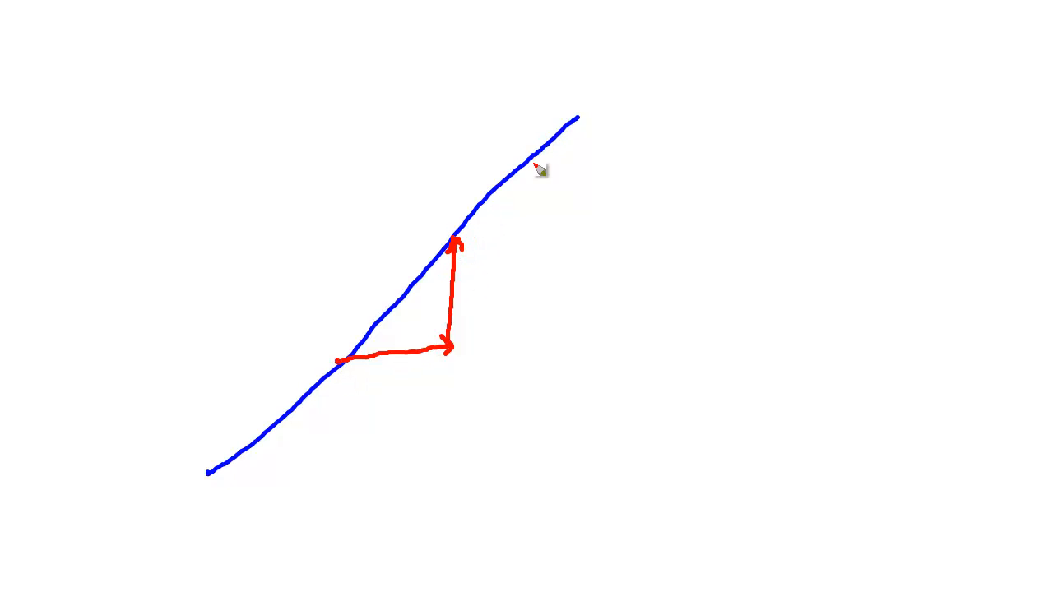
{"action": "mouse_move", "coordinate": [403, 253]}
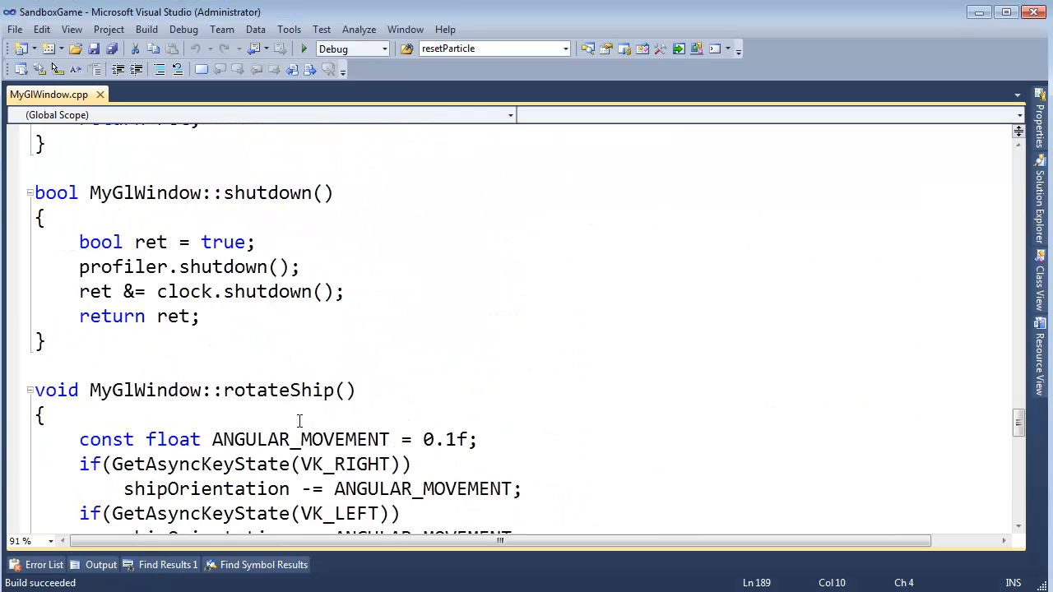
Scroll to and expand the collapsed MyGlWindow::update() body.
{"action": "scroll", "scroll_direction": "down", "scroll_amount": 3}
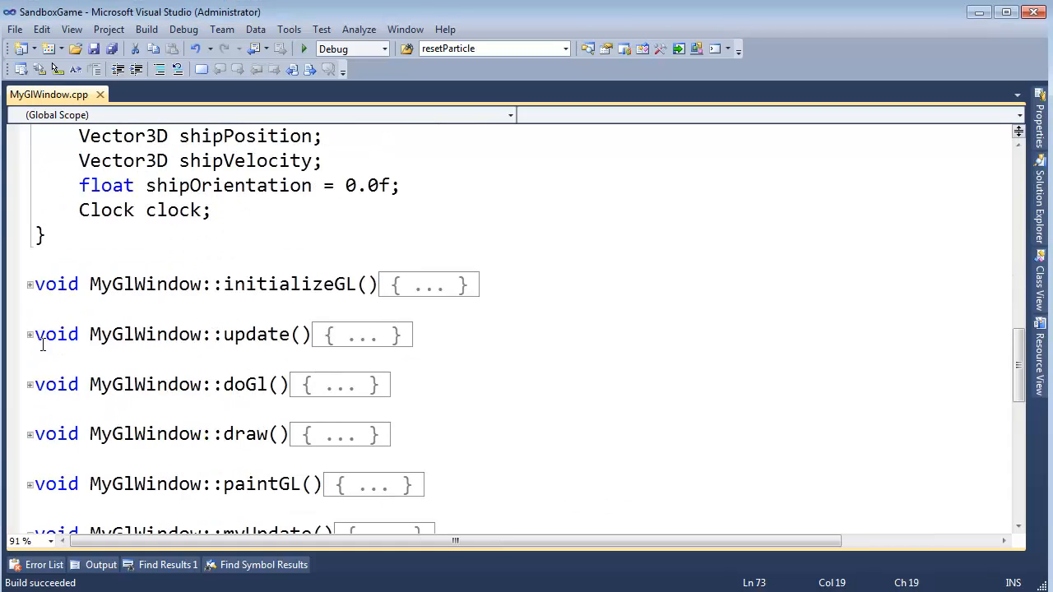
{"action": "scroll", "scroll_direction": "down", "scroll_amount": 3}
{"action": "type", "text": "handlebou"}
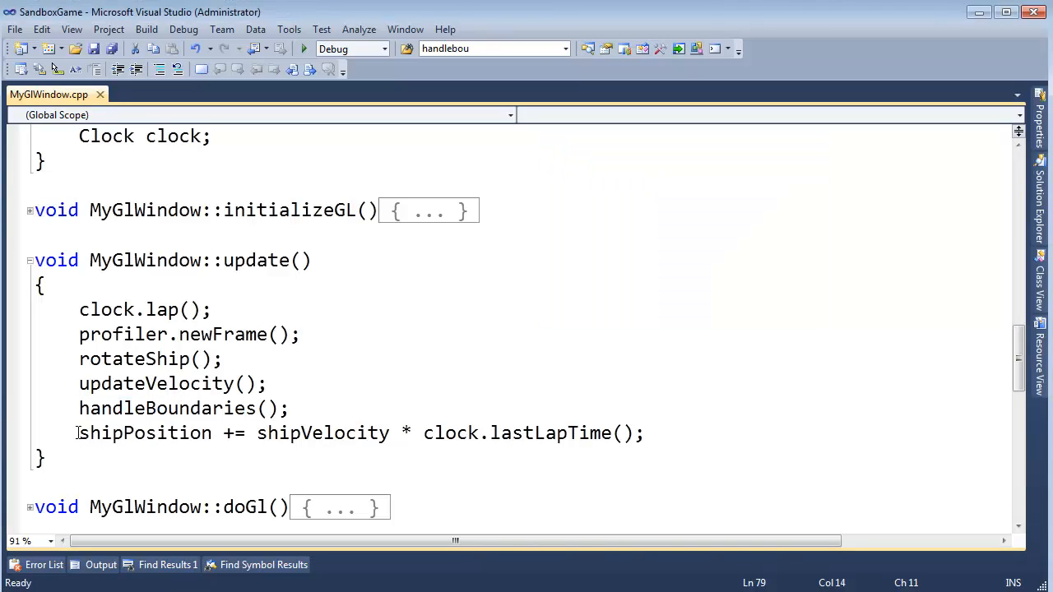
{"action": "left_click_drag", "start_coordinate": [79, 433], "coordinate": [469, 451]}
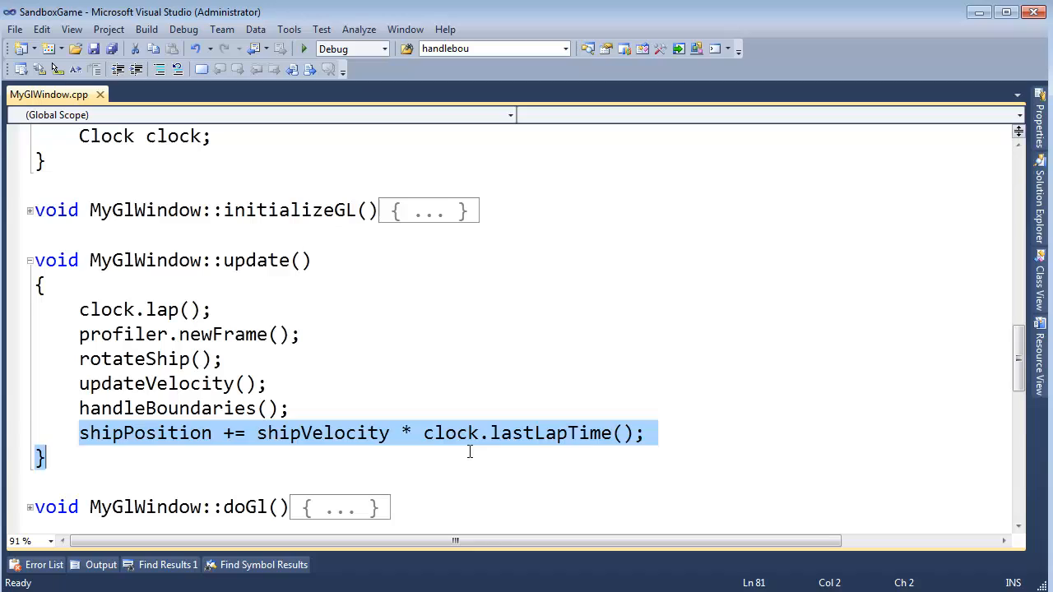
{"action": "double_click", "coordinate": [322, 434]}
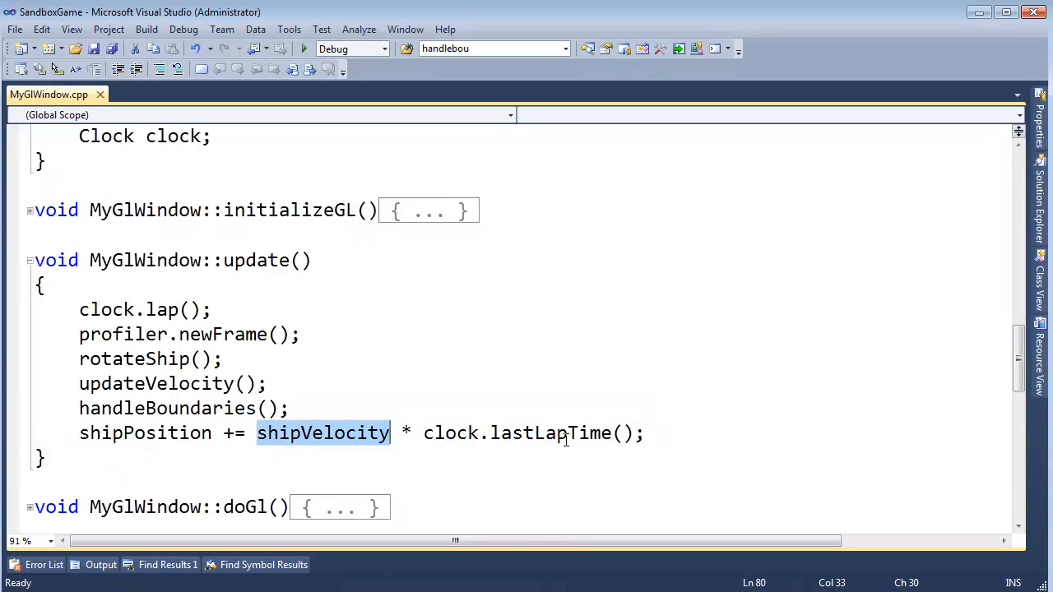
{"action": "mouse_move", "coordinate": [428, 424]}
{"action": "type", "text": "Vecto"}
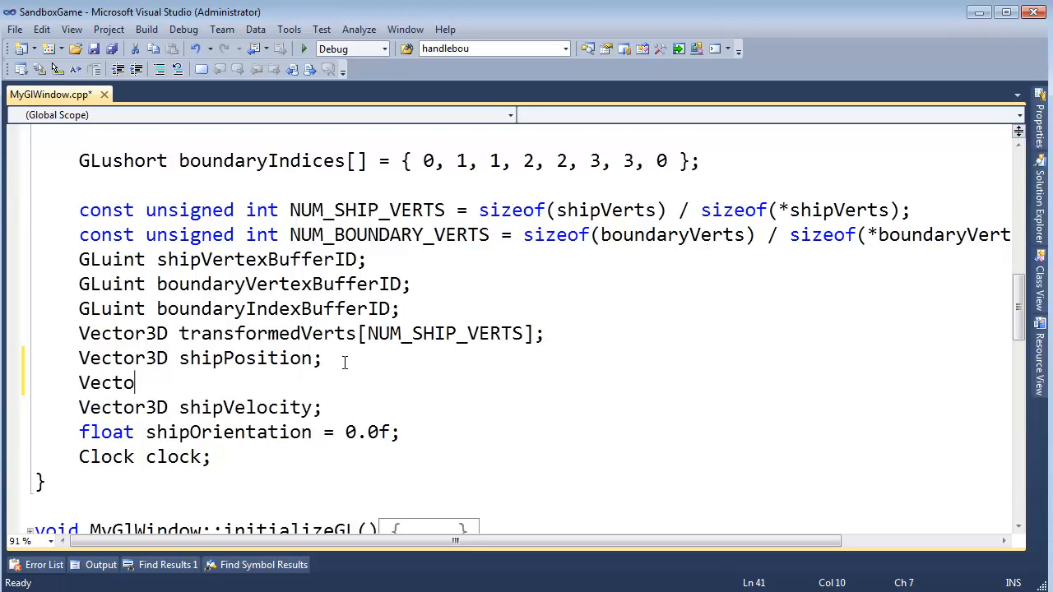
Declare a Vector3D oldShipPosition member for the window class.
{"action": "type", "text": "r"}
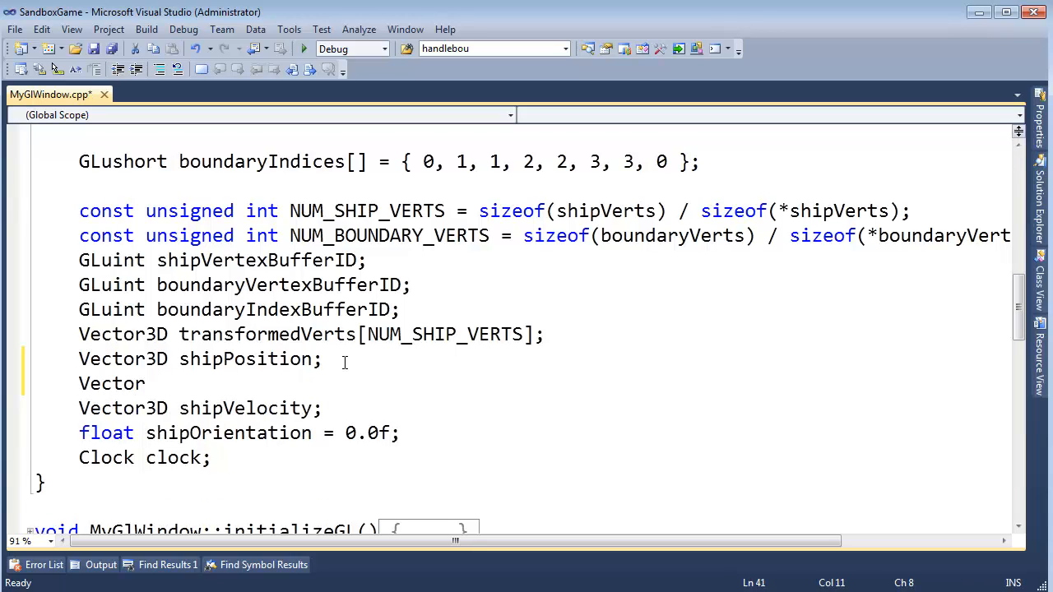
{"action": "type", "text": "3D"}
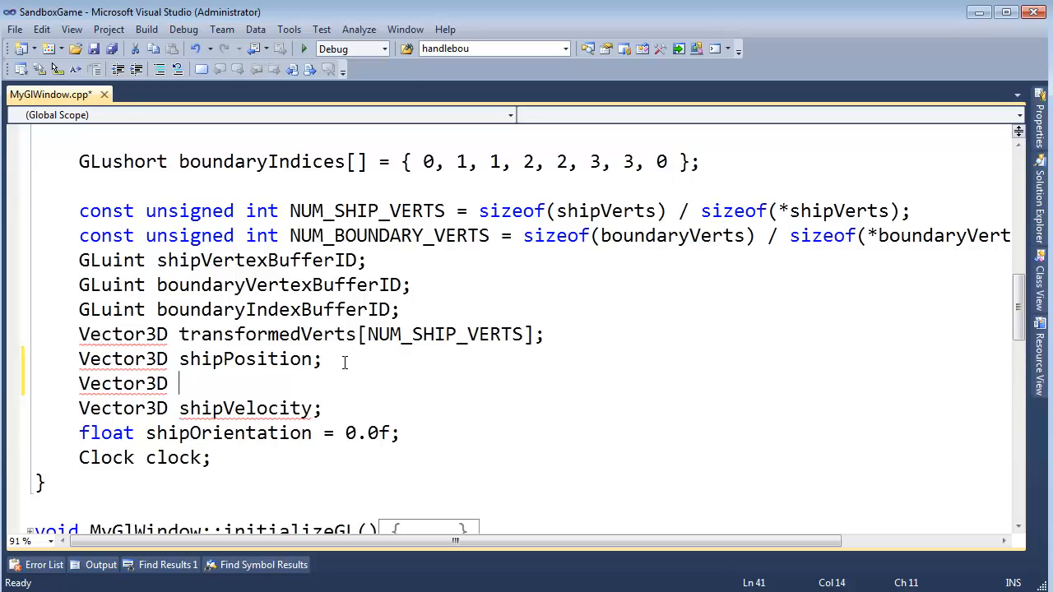
{"action": "type", "text": "old"}
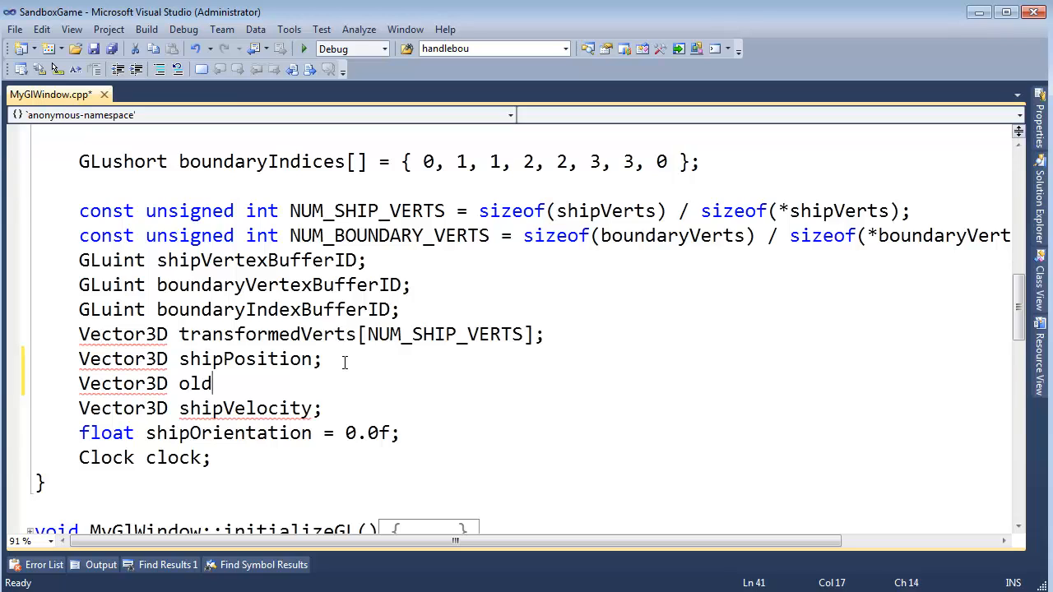
{"action": "type", "text": "ShipPosition;"}
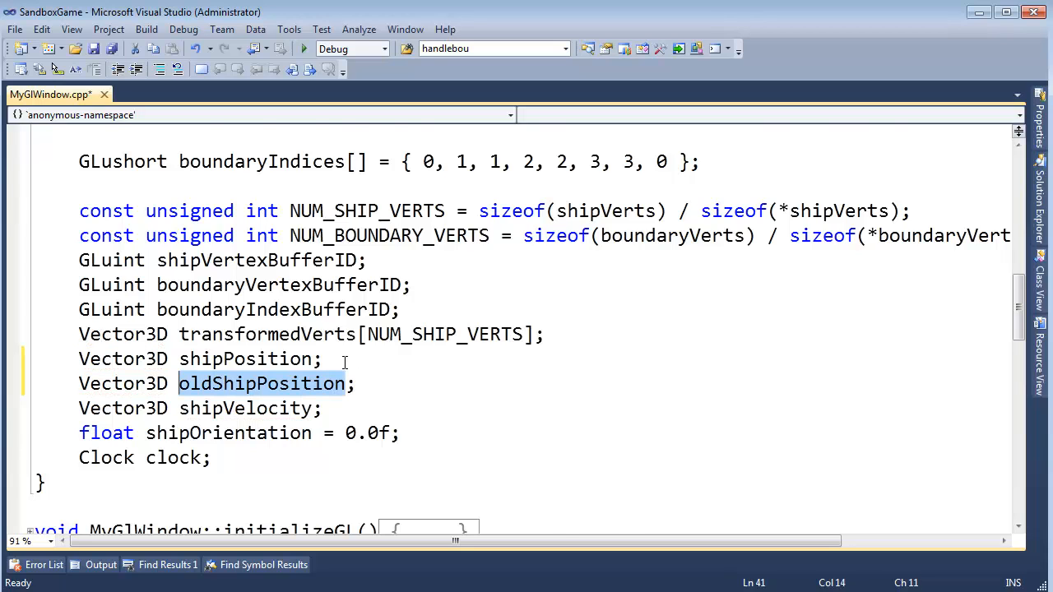
In update(), save 'oldShipPosition = shipPosition;' before the position update.
{"action": "scroll", "scroll_direction": "down", "scroll_amount": 3}
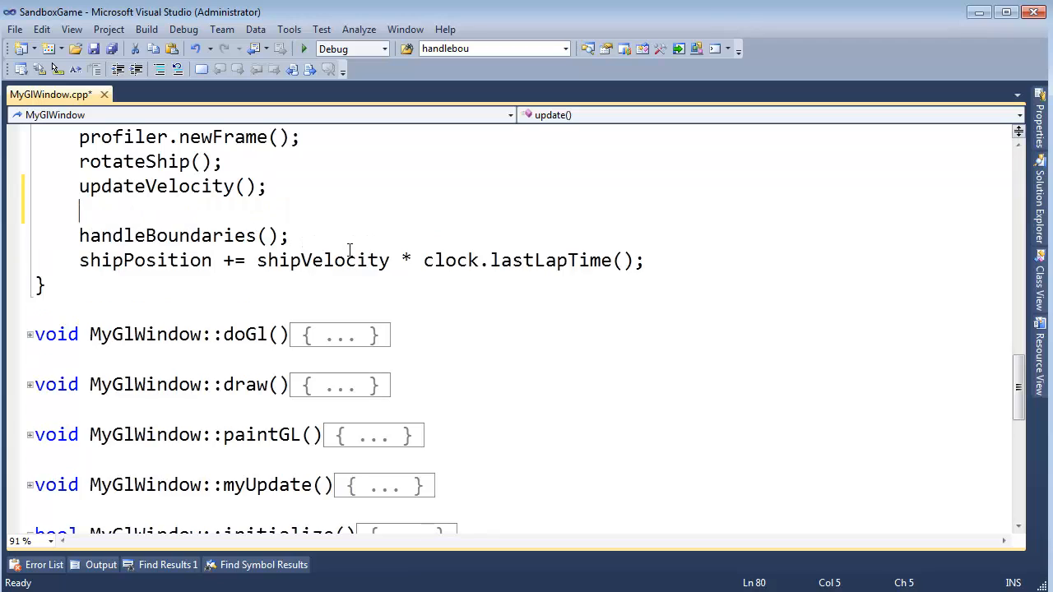
{"action": "type", "text": "oldShipPosition = ship"}
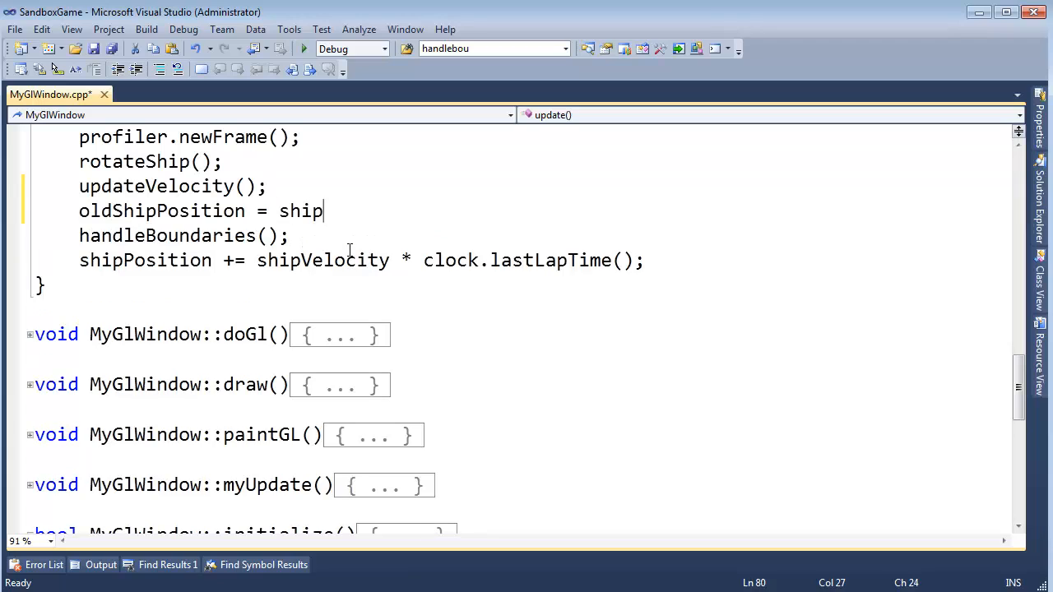
{"action": "type", "text": "Position;"}
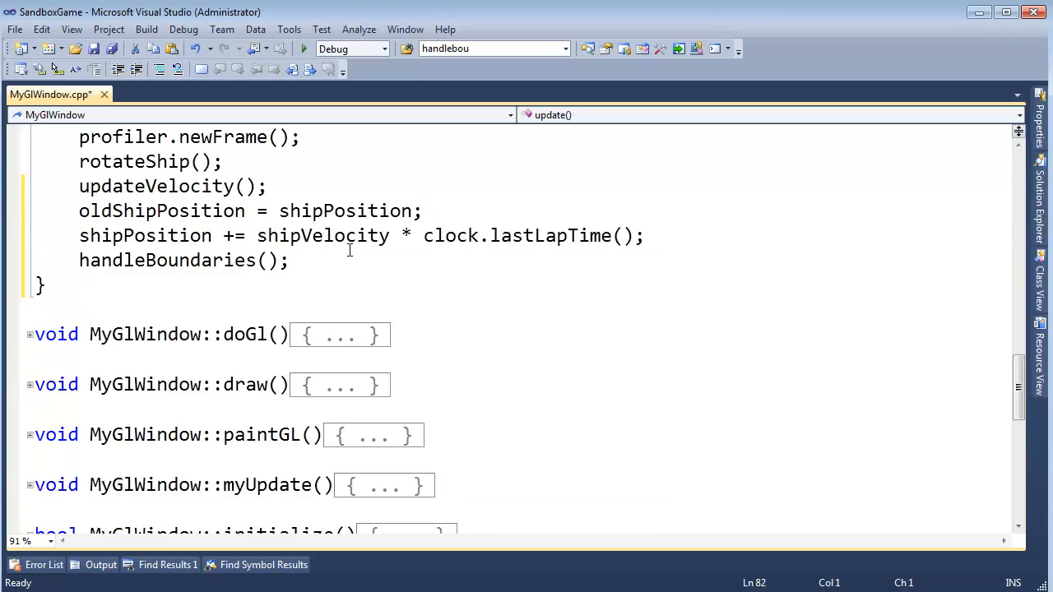
{"action": "left_click", "coordinate": [188, 260]}
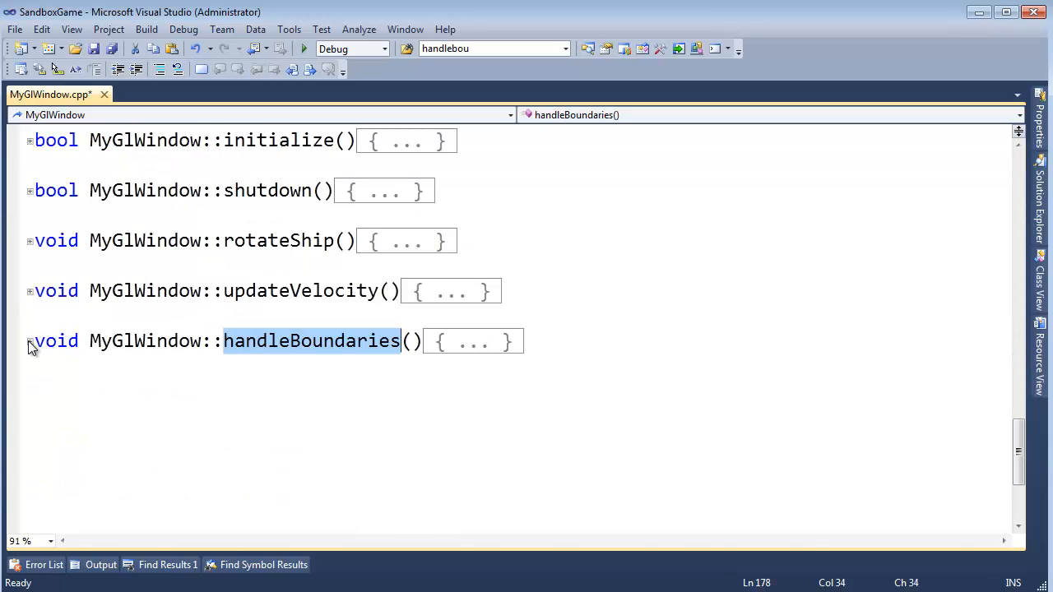
Inside handleBoundaries' if(dotResult < 0) block, add 'shipPosition = oldShipPosition;' after the velocity reflection.
{"action": "left_click", "coordinate": [29, 341]}
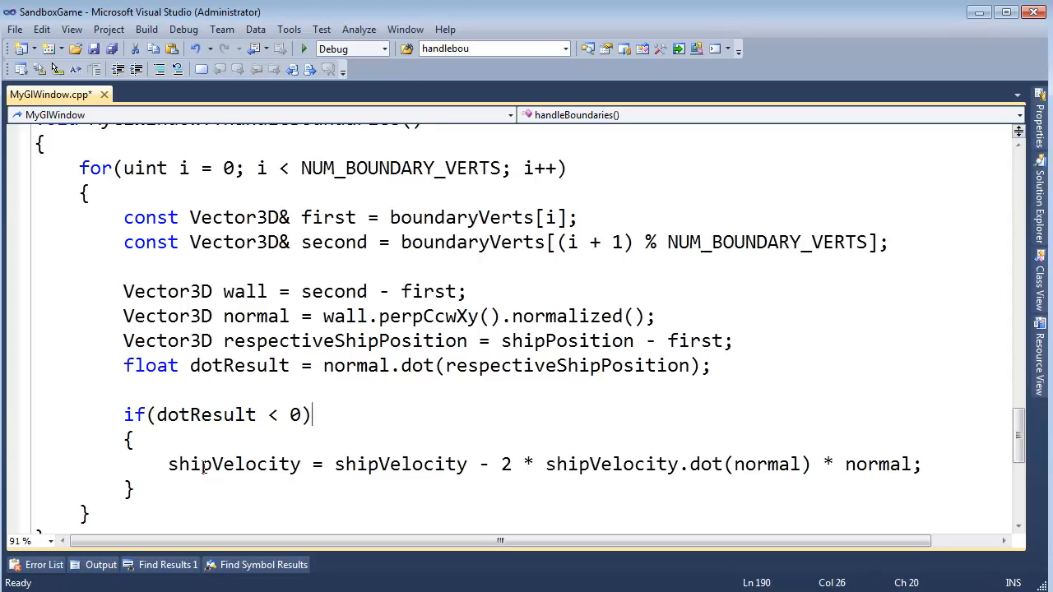
{"action": "left_click", "coordinate": [929, 464]}
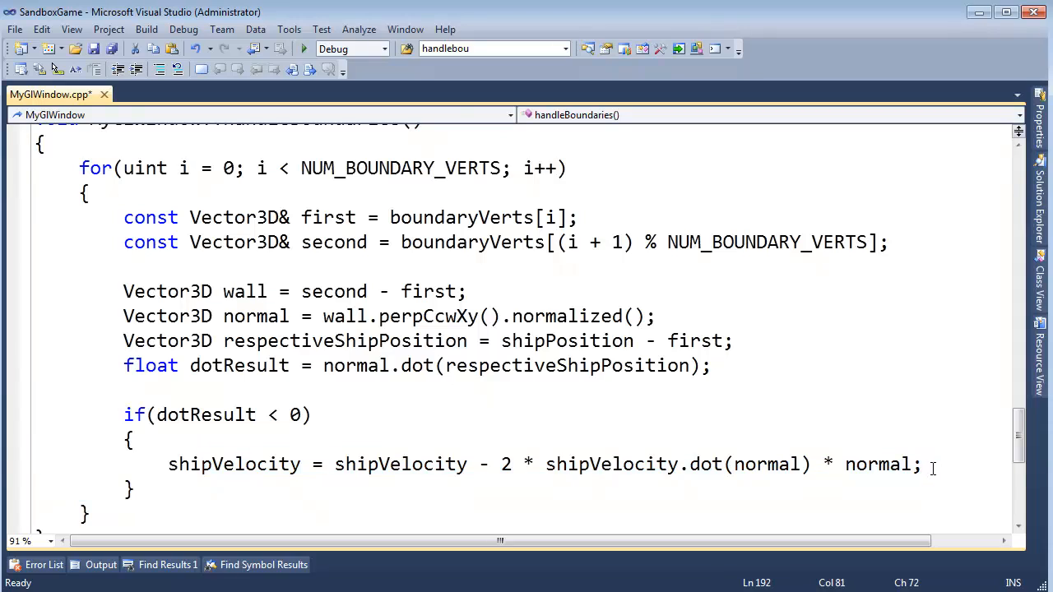
{"action": "type", "text": "ship"}
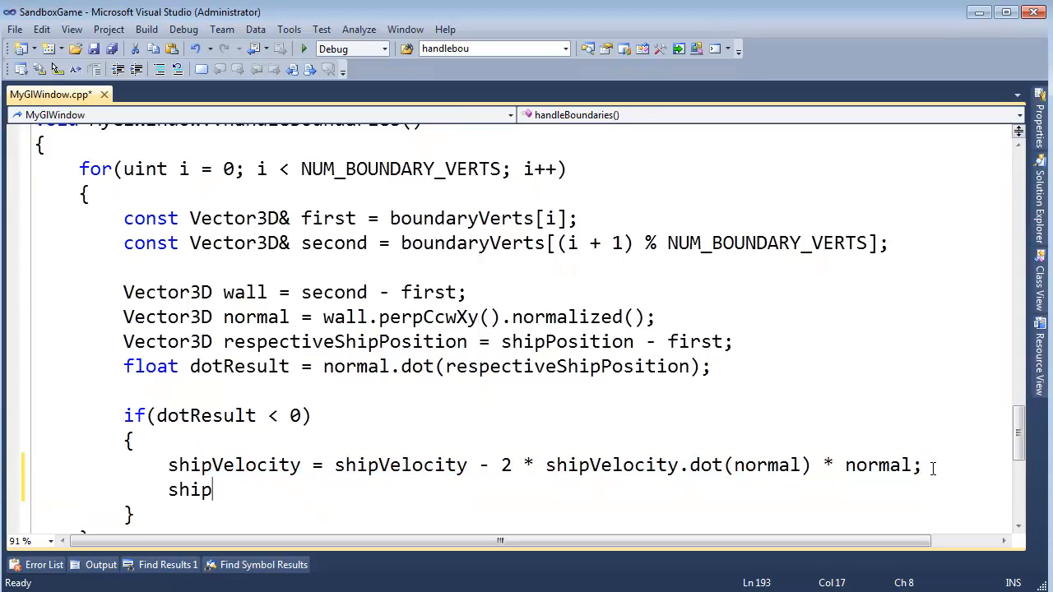
{"action": "type", "text": "Position = o"}
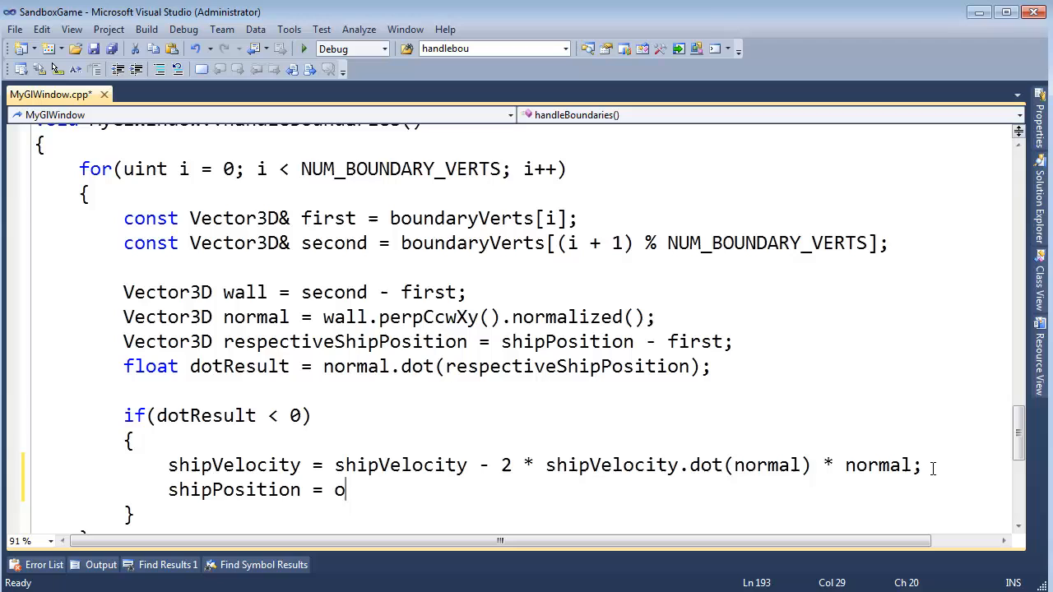
{"action": "type", "text": "ldShipPosition;"}
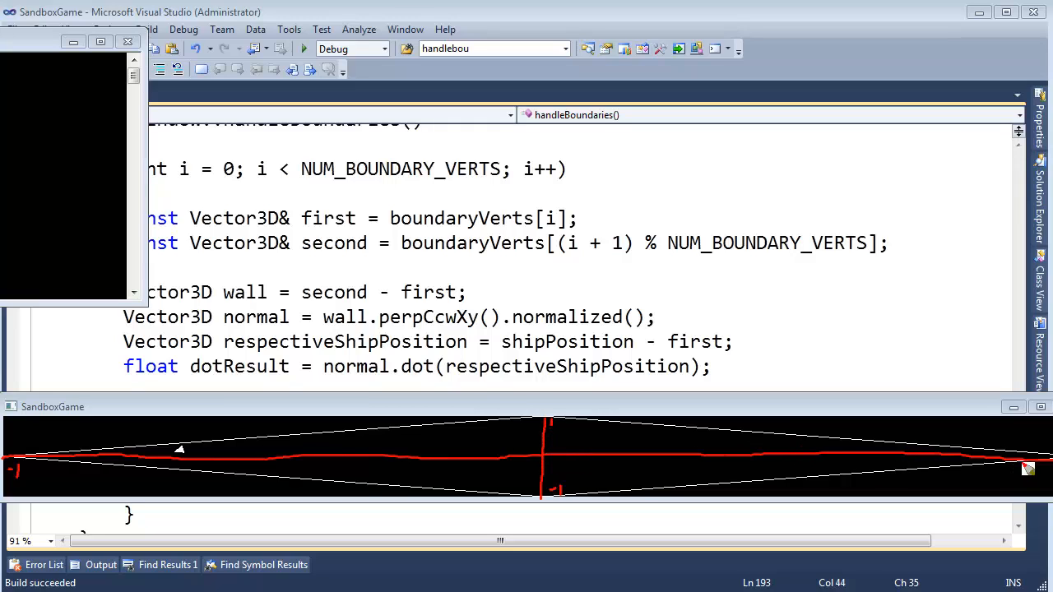
{"action": "mouse_move", "coordinate": [309, 464]}
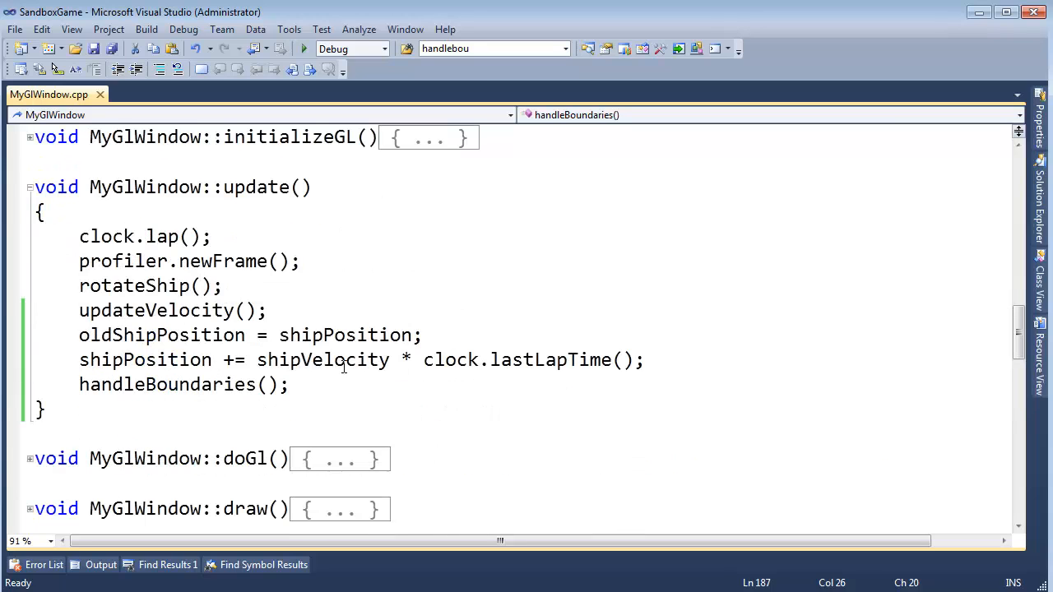
End update() with 'qDebug() << shipVelocity.magnitude();' to log the speed each frame.
{"action": "scroll", "scroll_direction": "down", "scroll_amount": 3}
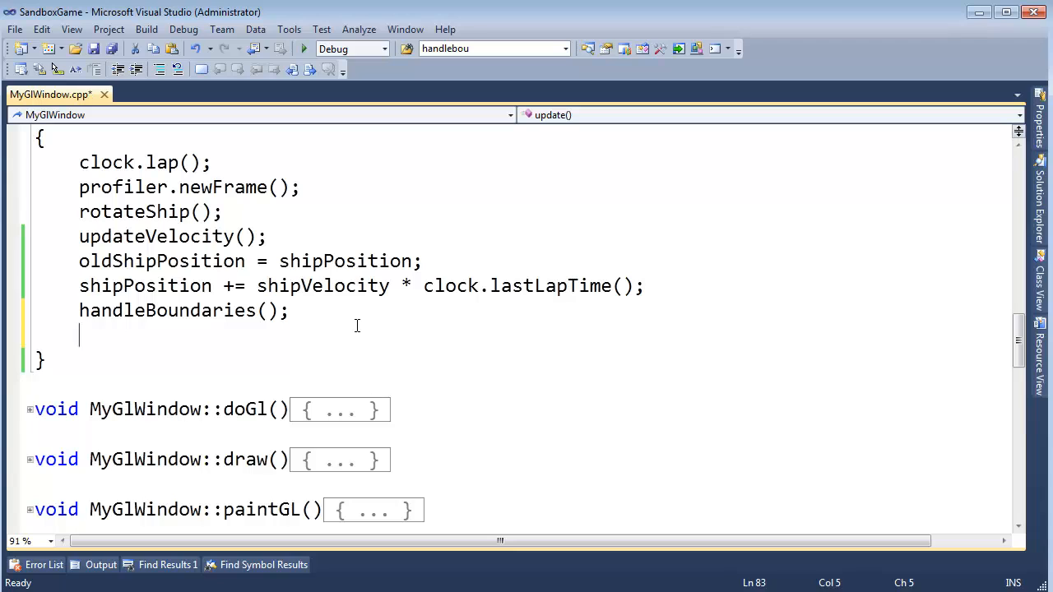
{"action": "type", "text": "qdebu"}
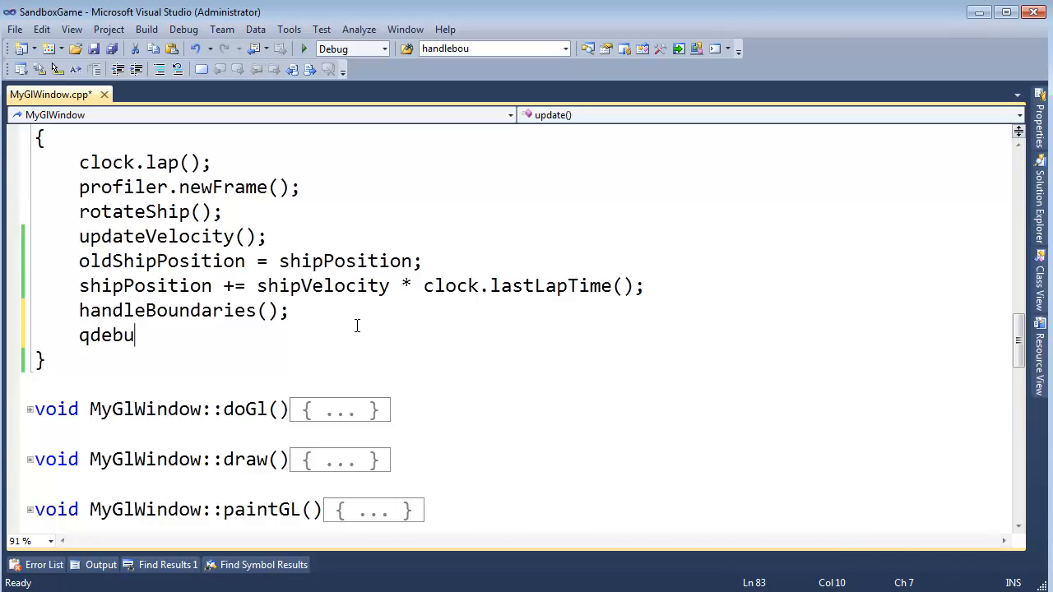
{"action": "type", "text": "g() <<"}
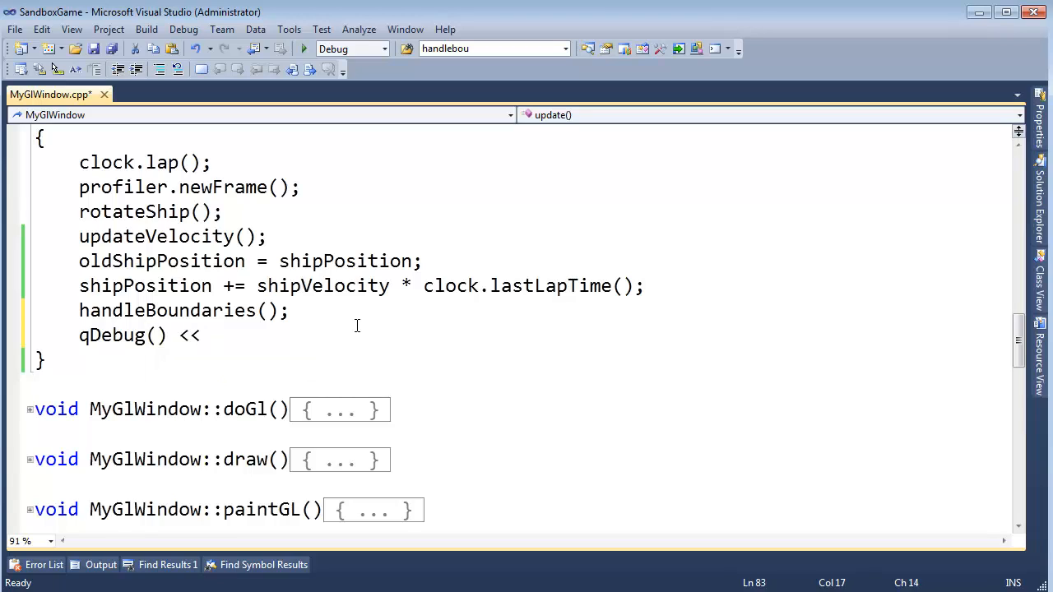
{"action": "type", "text": "ship"}
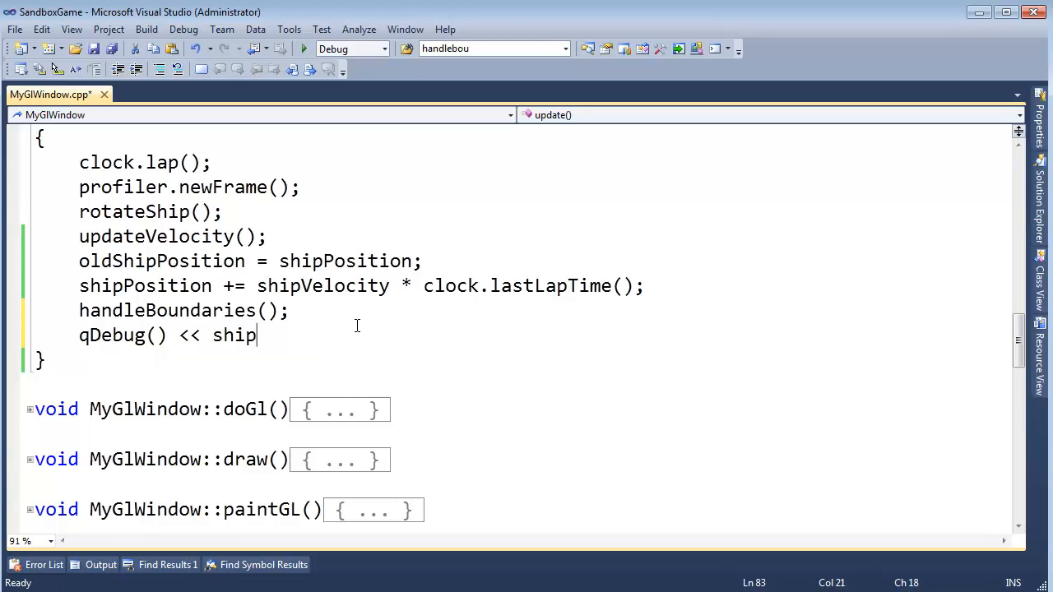
{"action": "type", "text": "Velocity.magnitude();"}
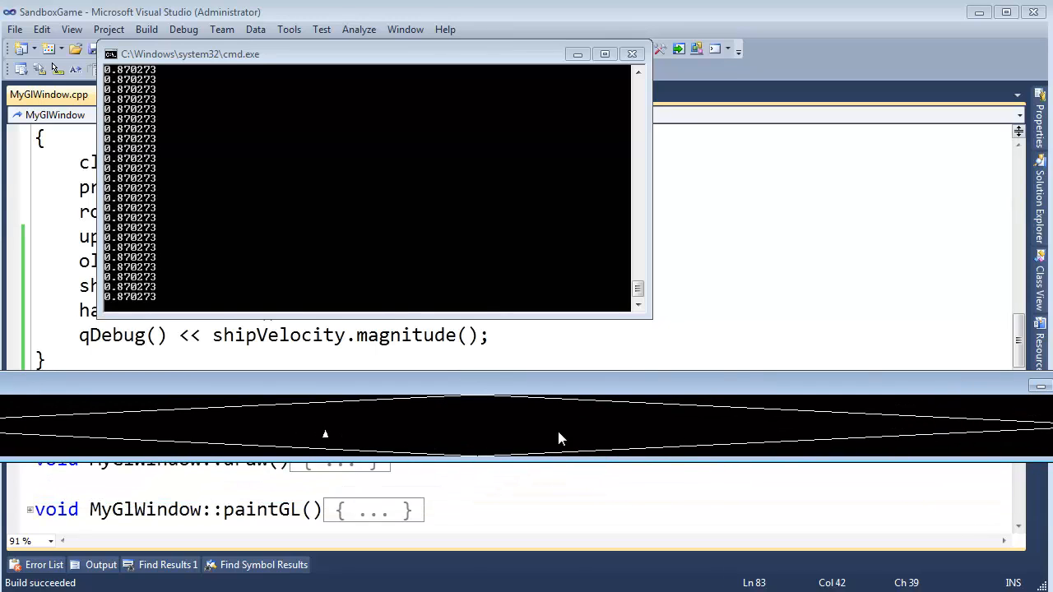
{"action": "mouse_move", "coordinate": [374, 431]}
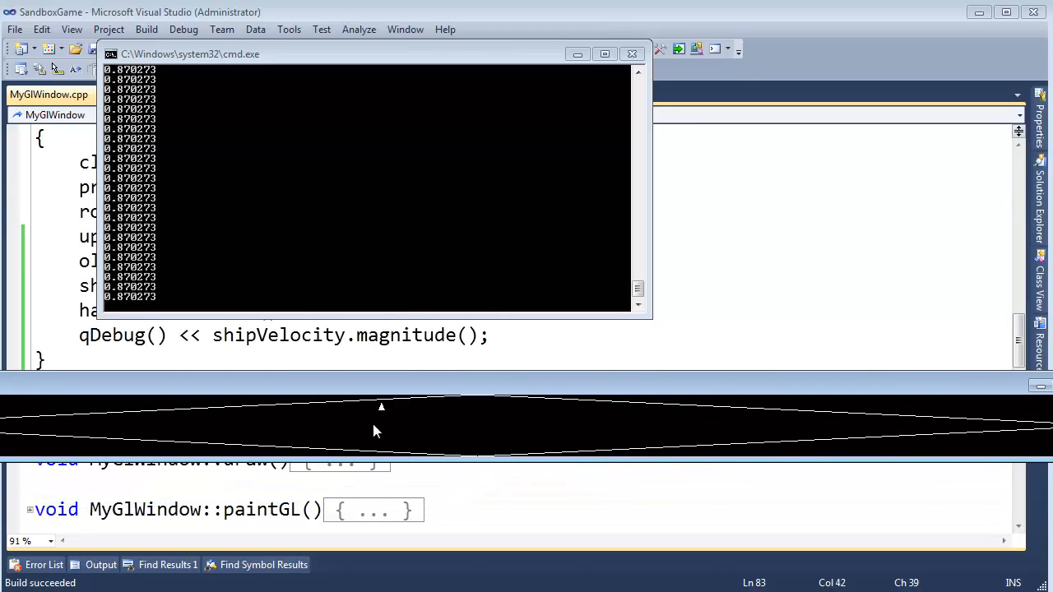
{"action": "mouse_move", "coordinate": [111, 304]}
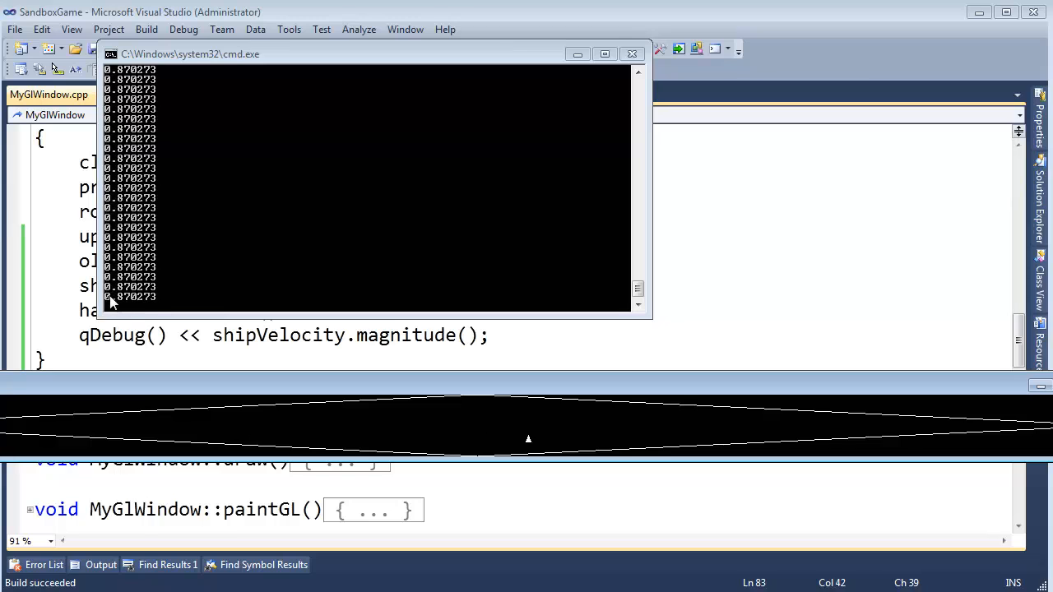